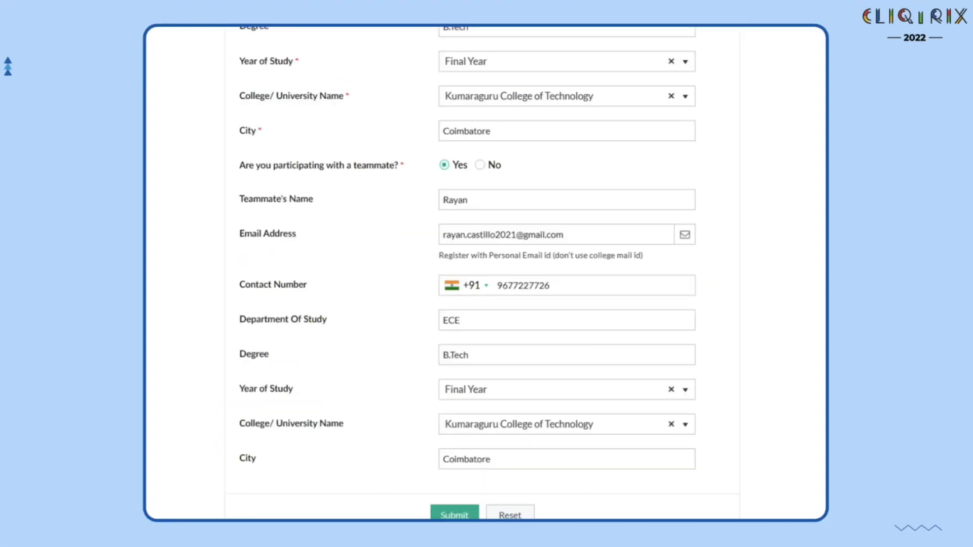
Submit the CliqTrix registration form with participant and teammate details.
left_click(454, 515)
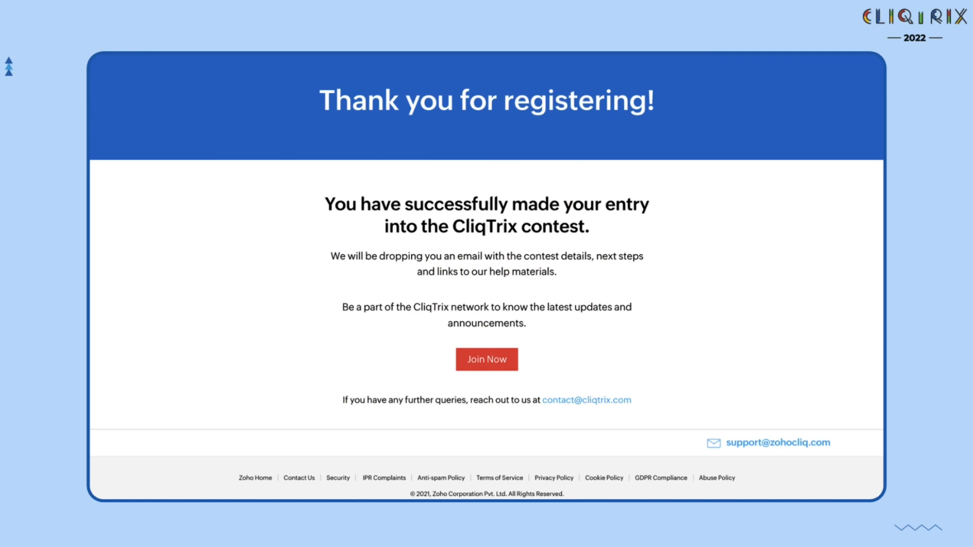
Choose Join Now on the CliqTrix thank-you page to request network access.
left_click(487, 359)
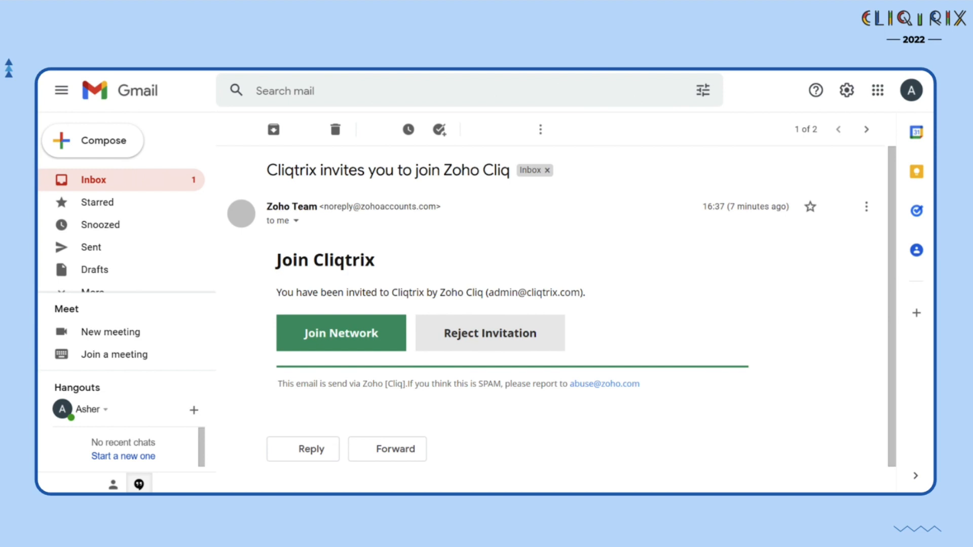
Join the Cliqtrix network from the Gmail invitation email.
left_click(341, 332)
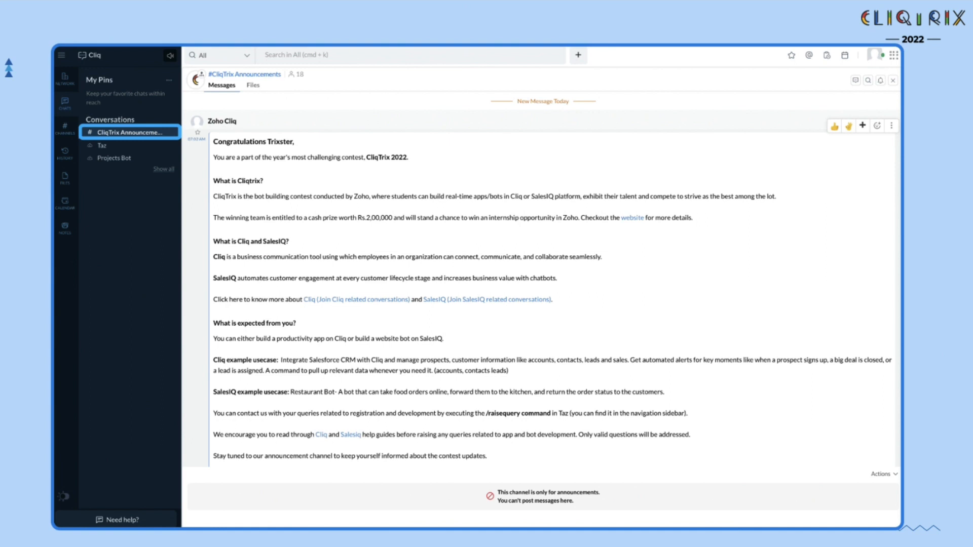
Start creating your own company to reach the Let's get you started page.
left_click(100, 146)
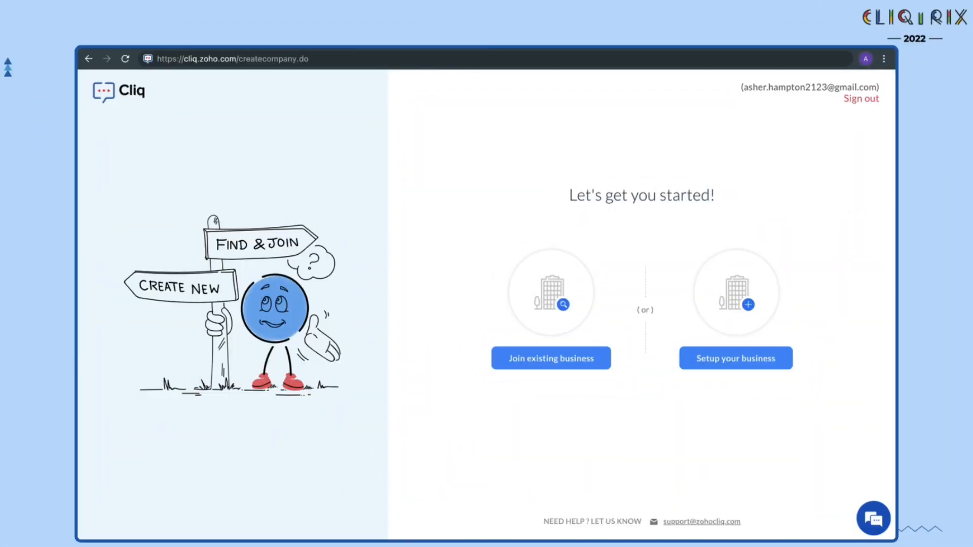
Set up the business 'Cliqsters' and send an invitation to one colleague.
left_click(735, 359)
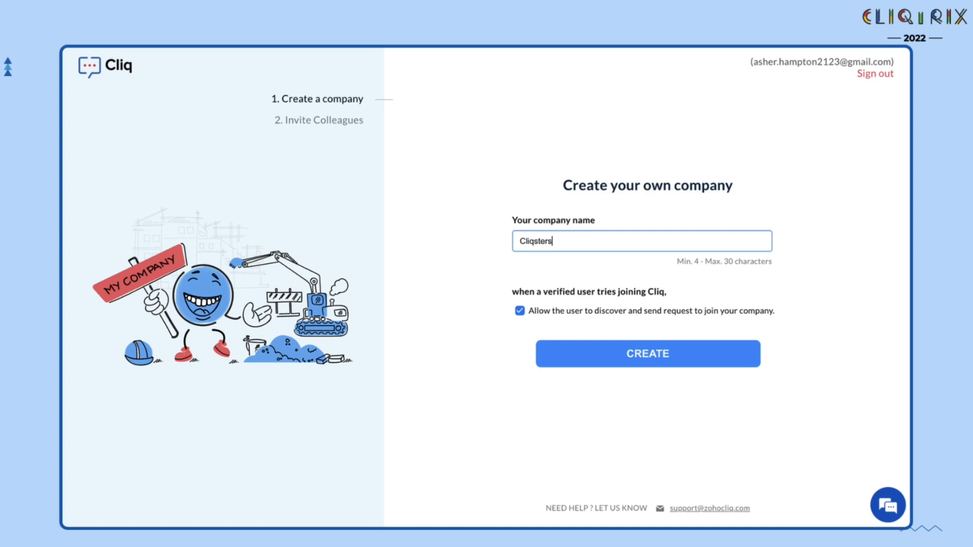
left_click(647, 354)
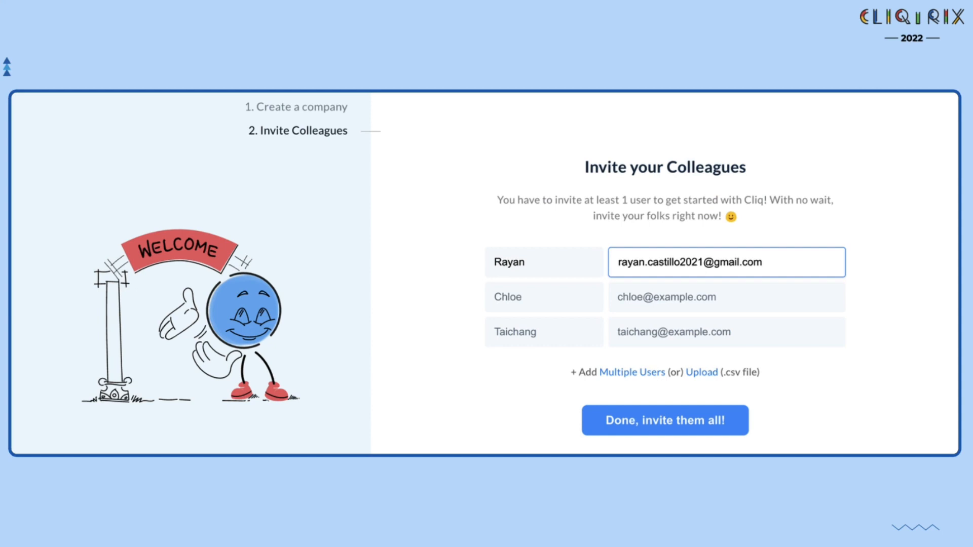
left_click(664, 420)
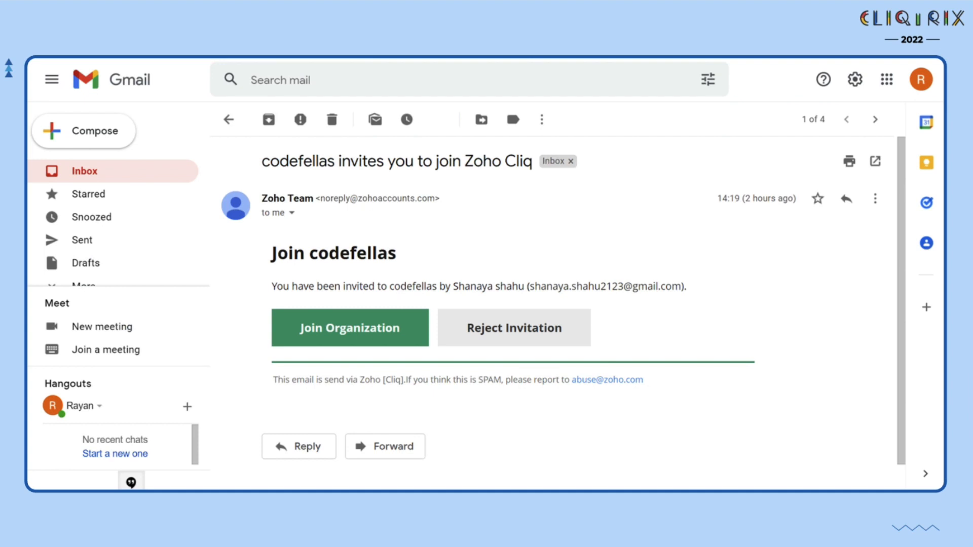
Join the organization from the invite email and show the Cliq account panel.
left_click(349, 328)
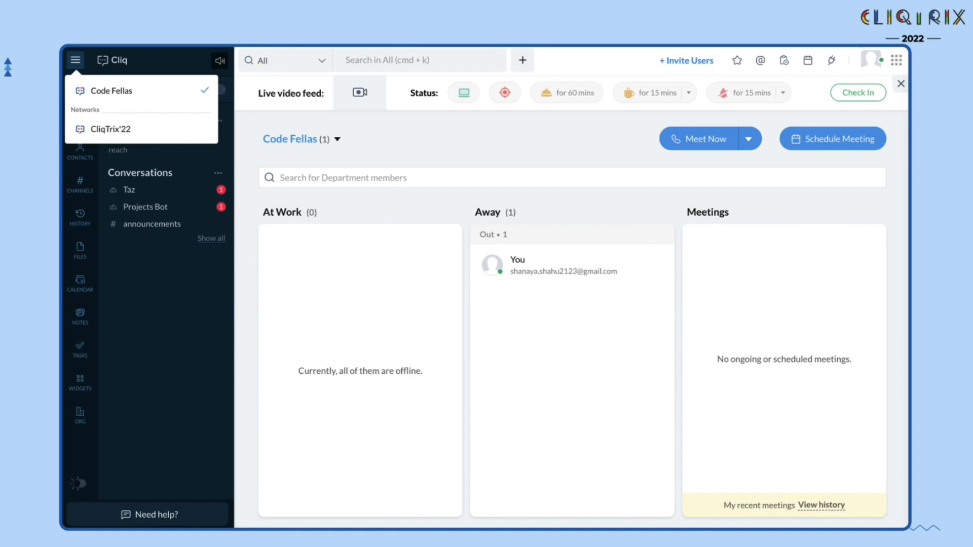
left_click(873, 60)
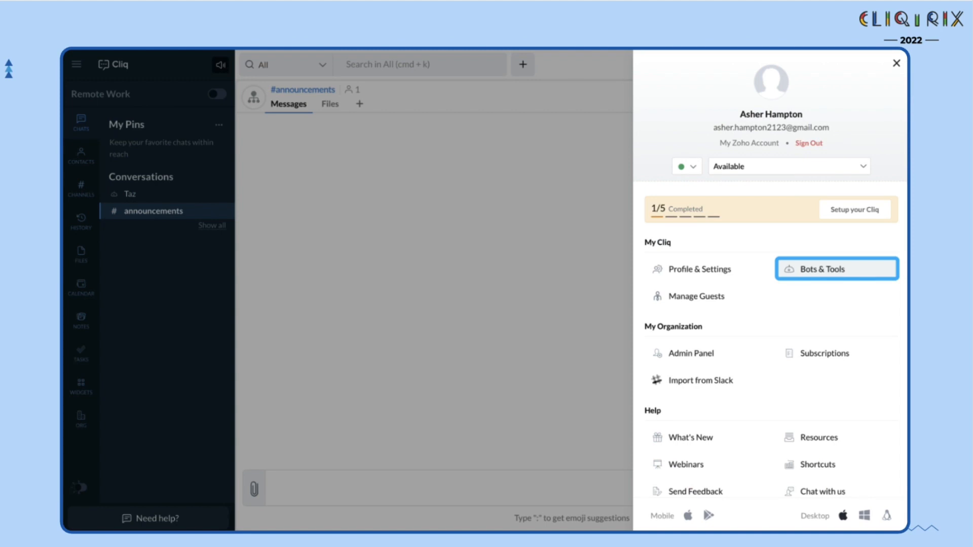